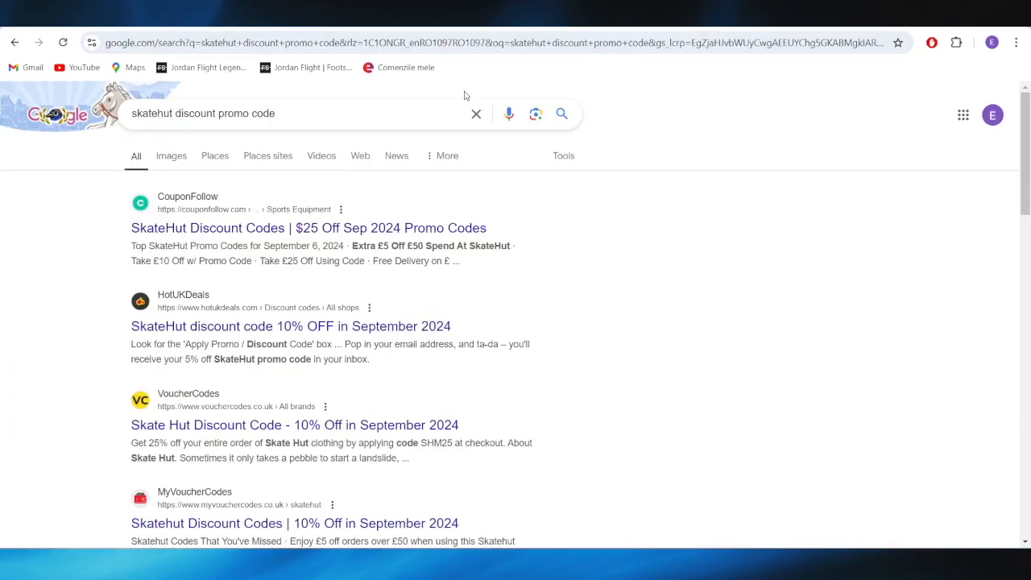
mouse_move(476, 113)
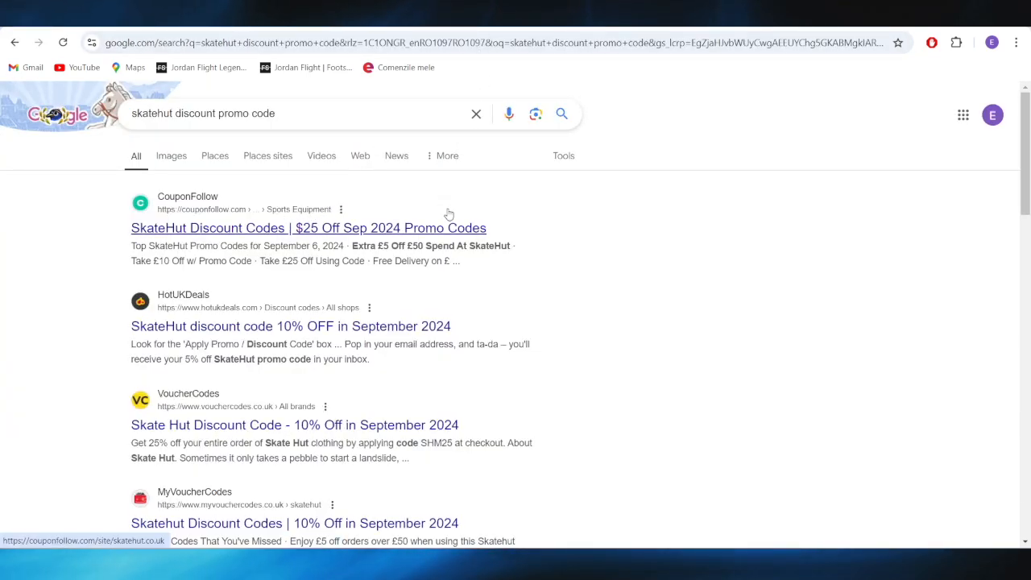
Step: Open CouponFollow's SkateHut coupon page and scroll to the free delivery on £30 offer
left_click(309, 228)
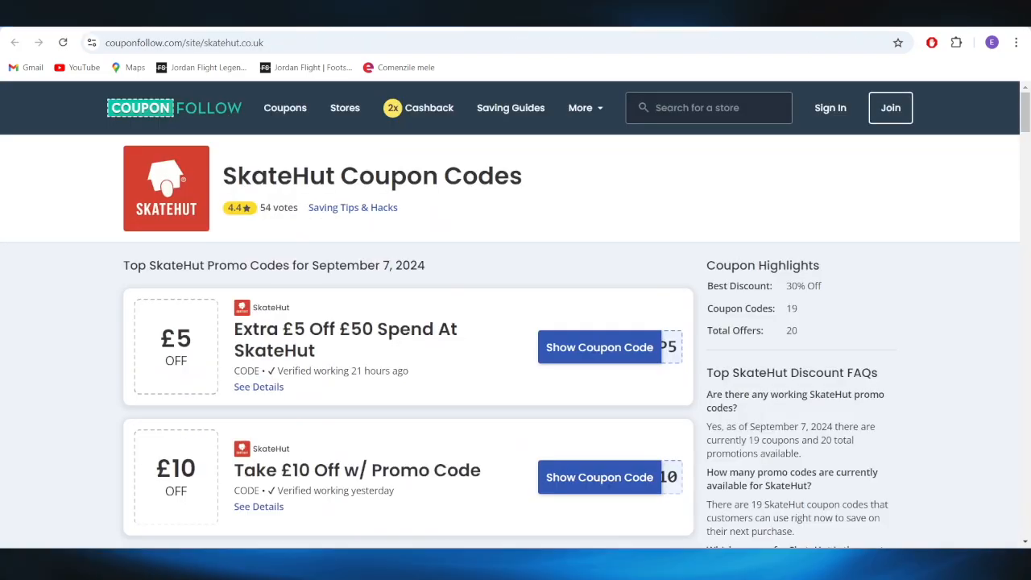
scroll("down", 3)
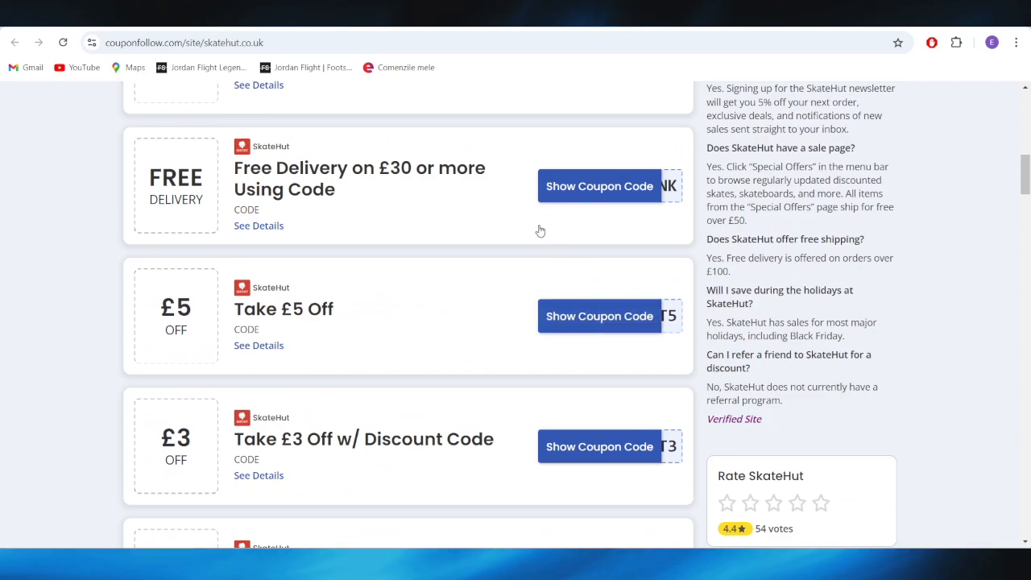
mouse_move(448, 185)
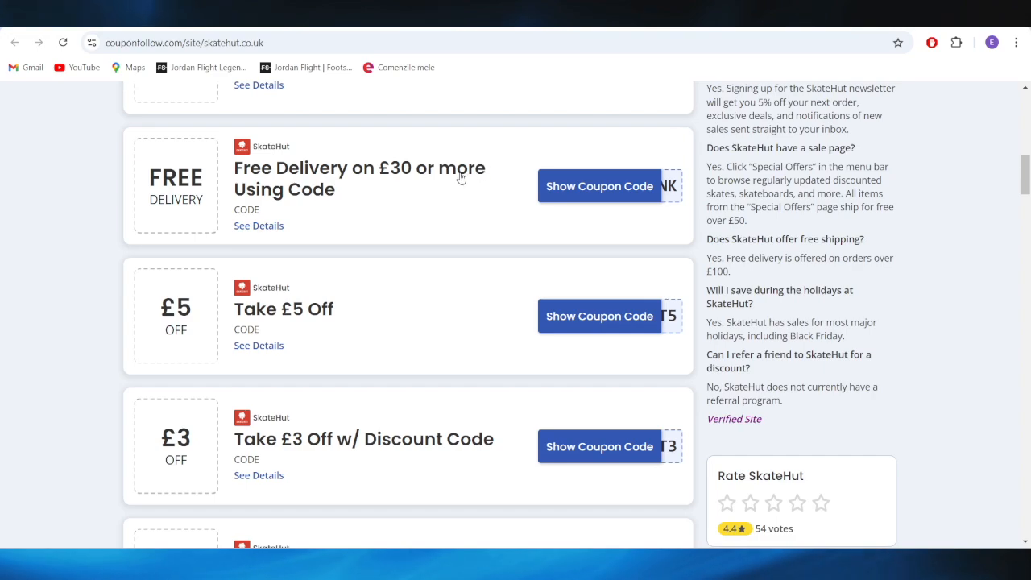
mouse_move(388, 198)
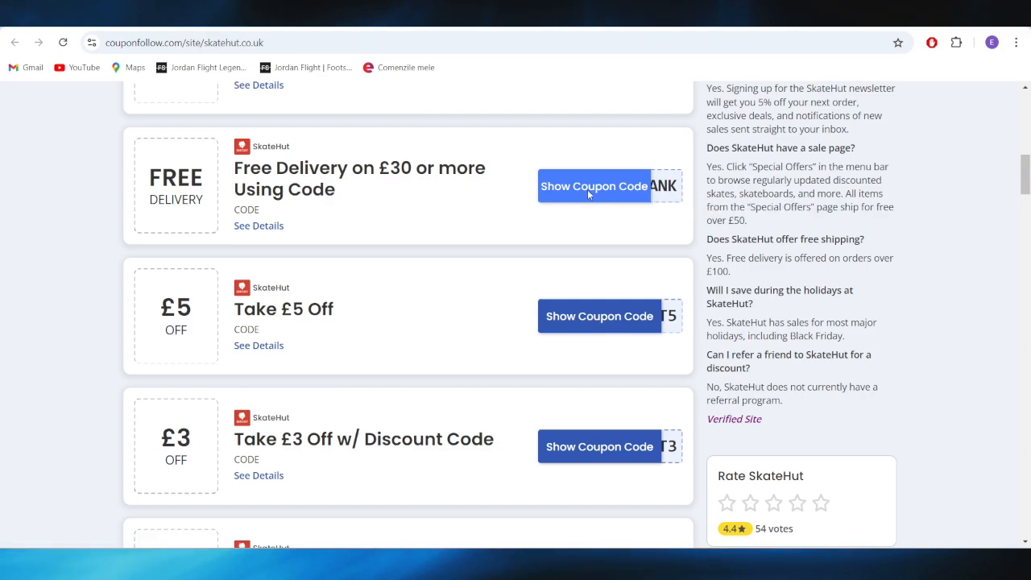
Step: Reveal and copy the FREEBANK free-delivery code, then open VoucherCodes' Skate Hut page
left_click(594, 186)
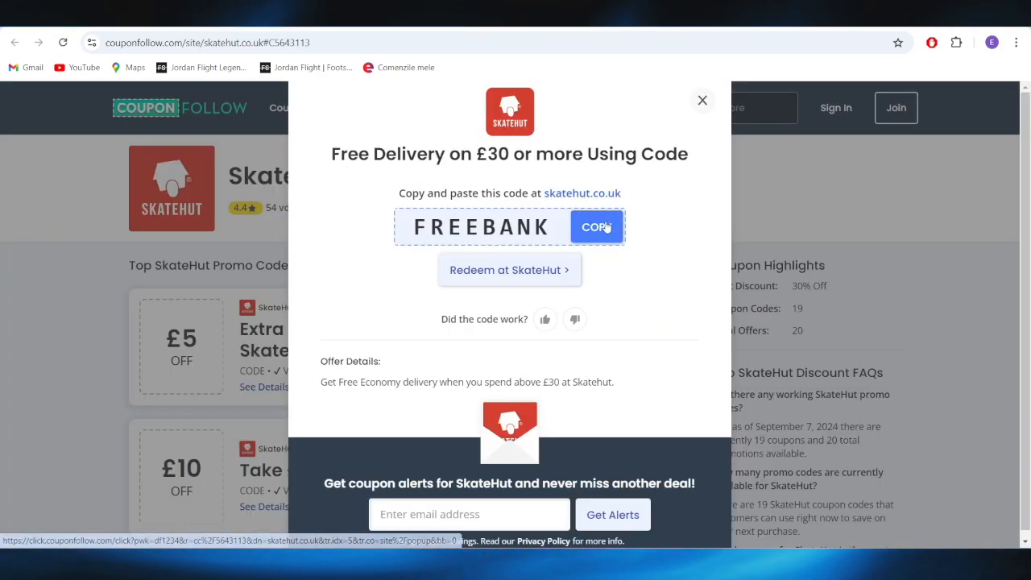
left_click(596, 226)
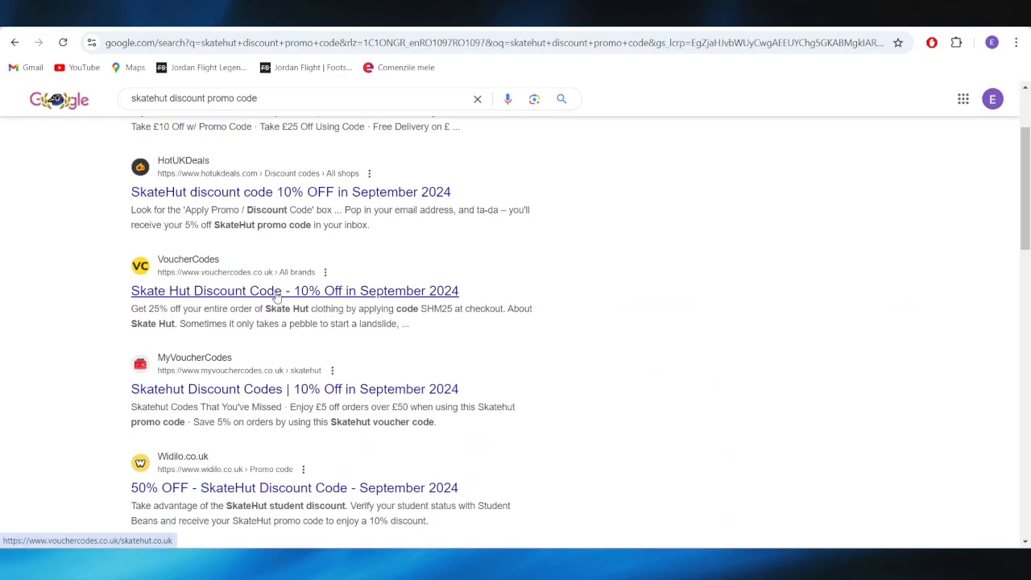
left_click(295, 291)
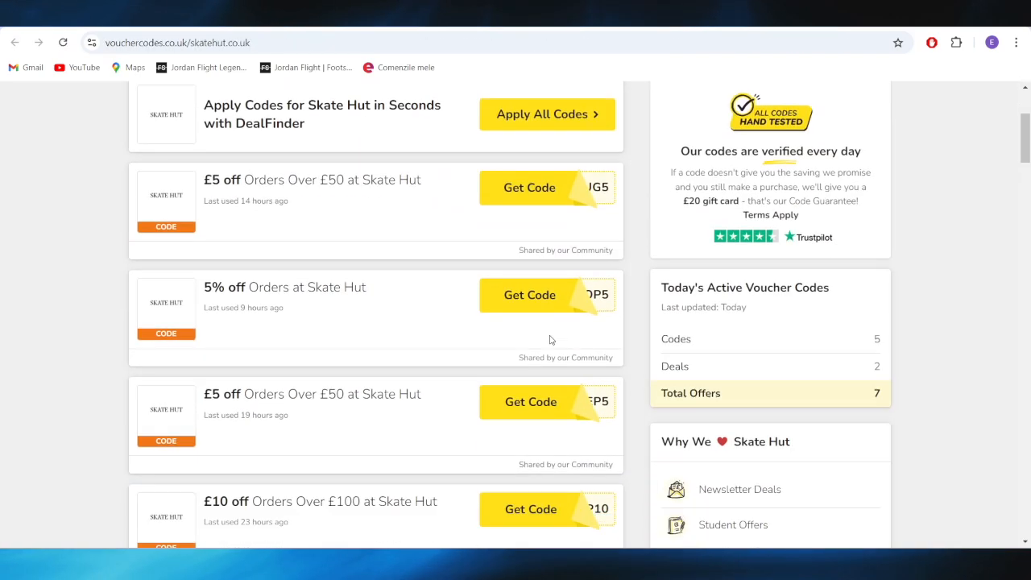
Step: Scroll down VoucherCodes' Skate Hut page to the 5% off and £25 off offers
scroll("down", 3)
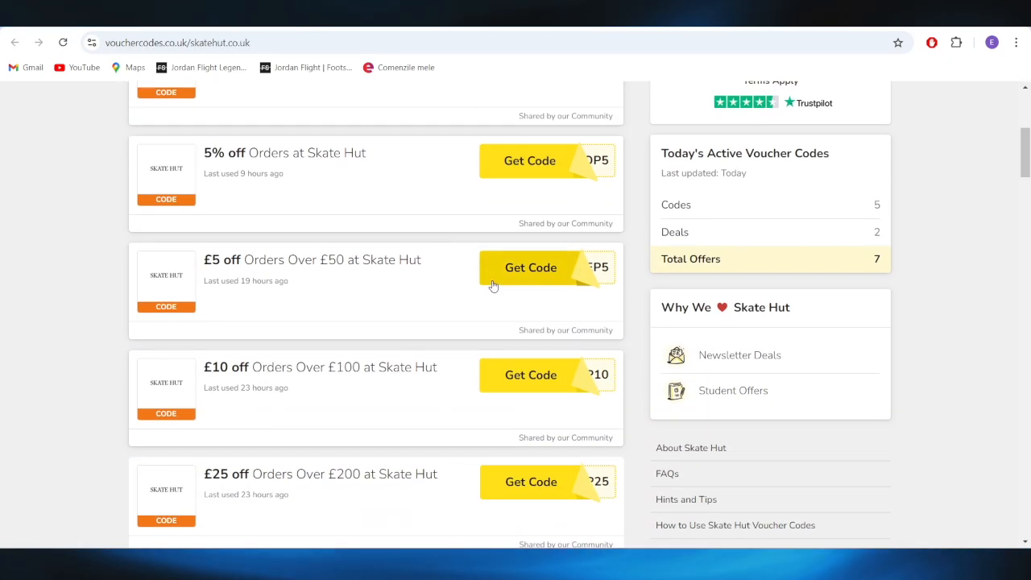
mouse_move(192, 169)
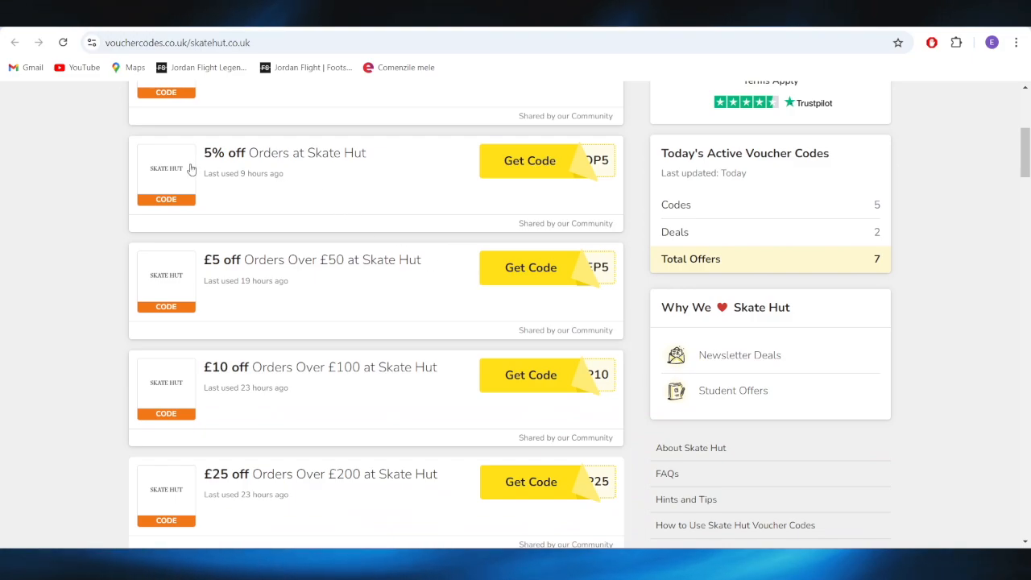
mouse_move(224, 170)
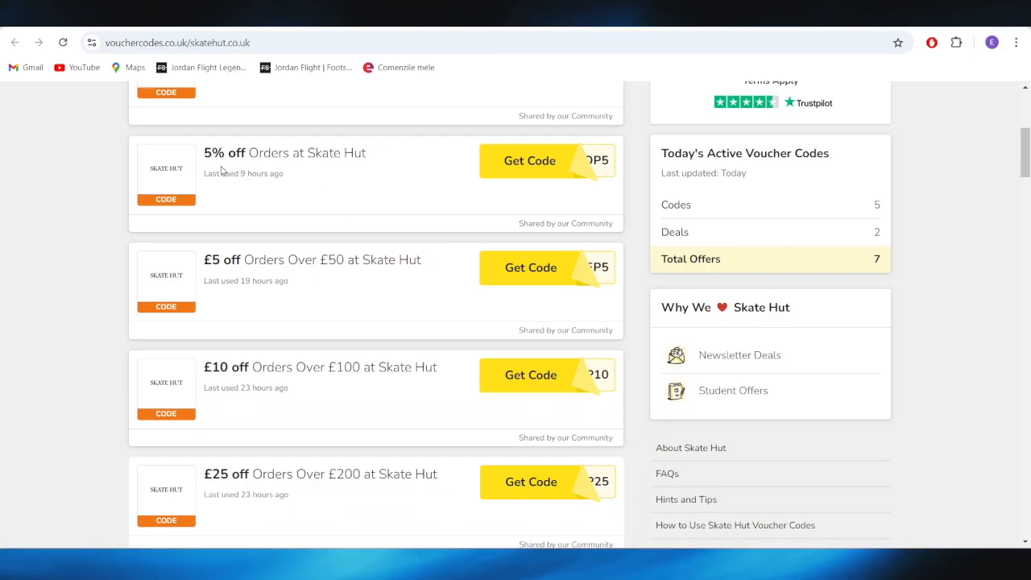
mouse_move(568, 170)
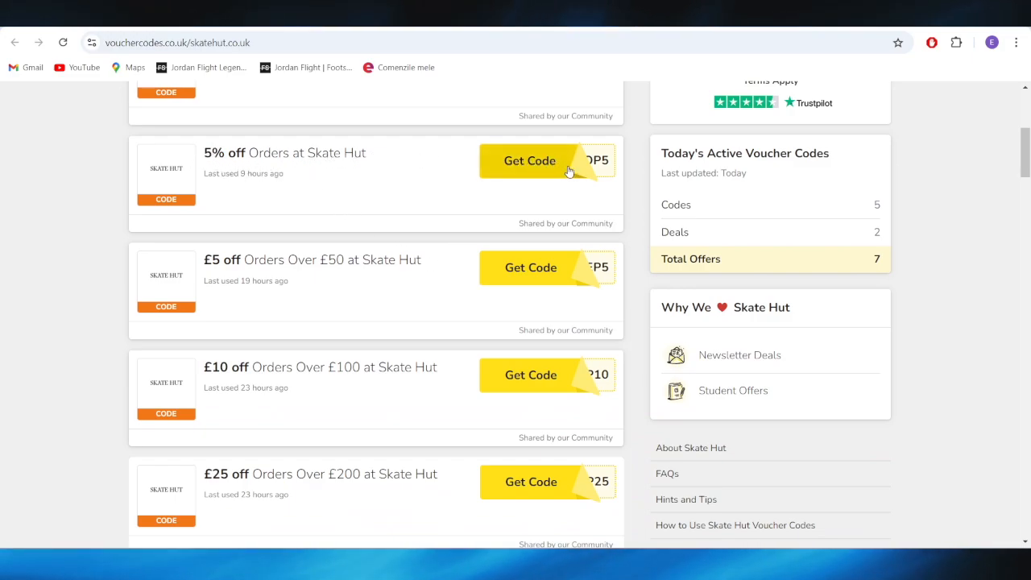
Step: Reveal and copy the SHOP5 5% off code, then continue to skatehut.co.uk
left_click(529, 160)
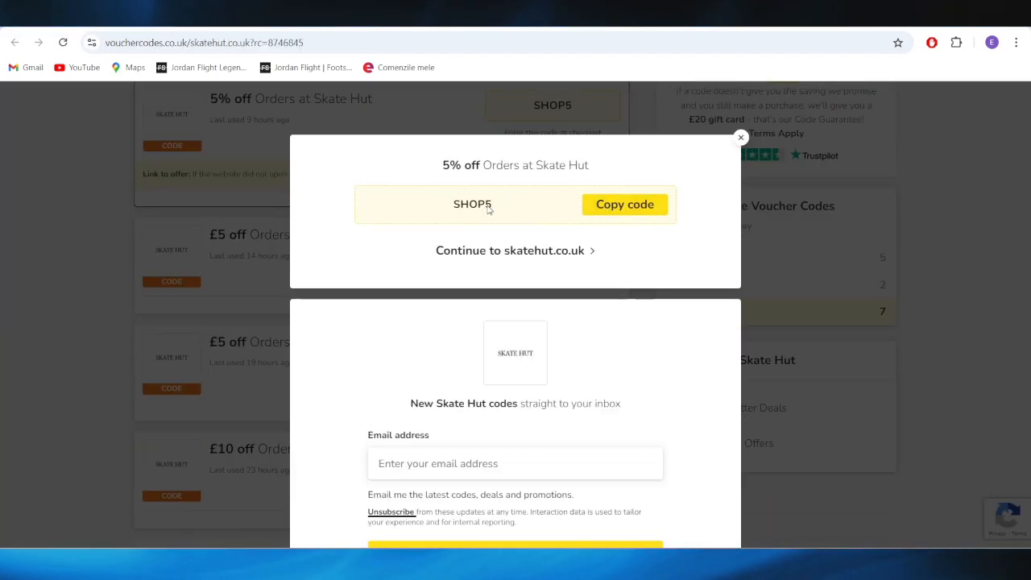
left_click(624, 204)
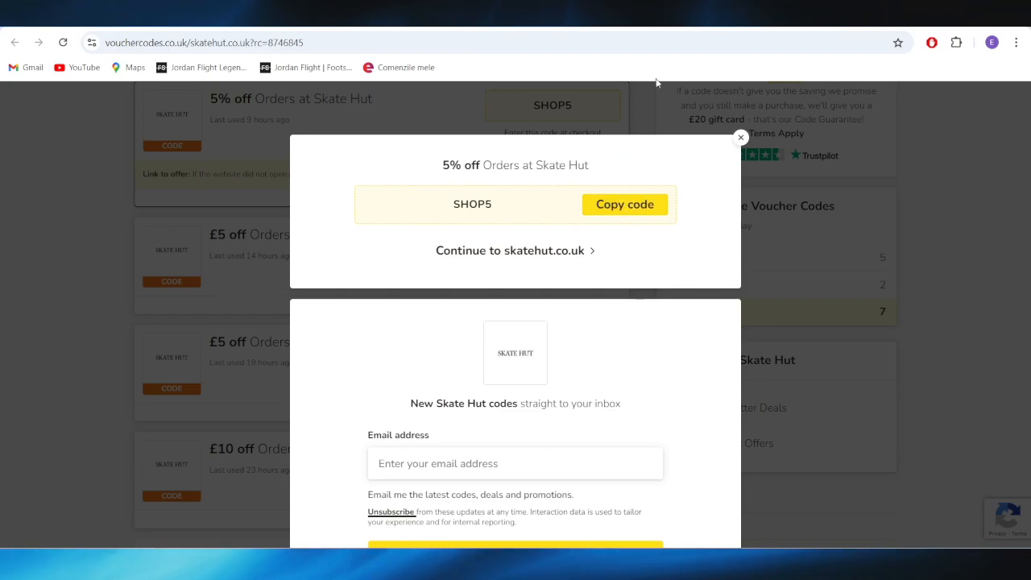
mouse_move(823, 150)
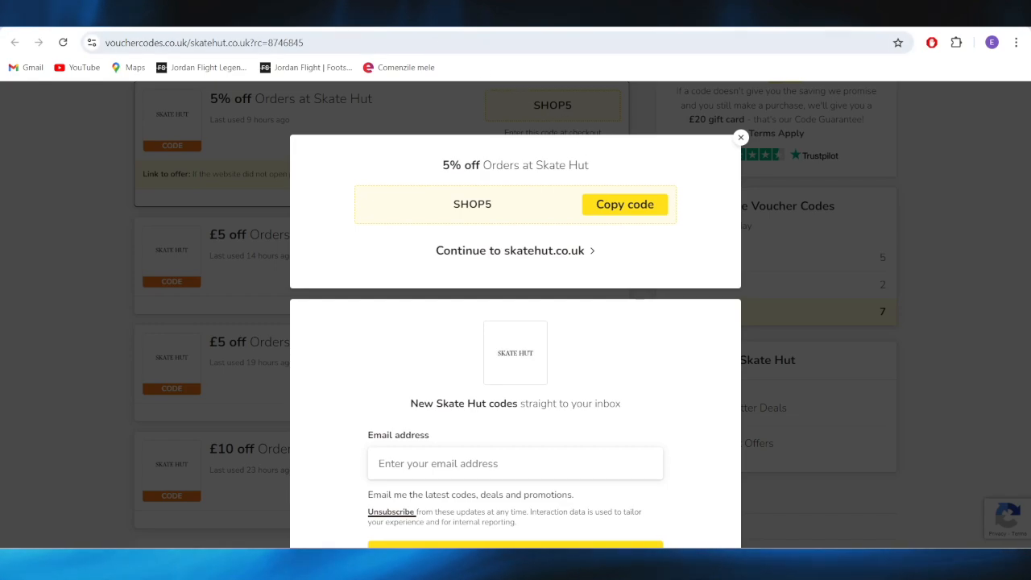
left_click(510, 250)
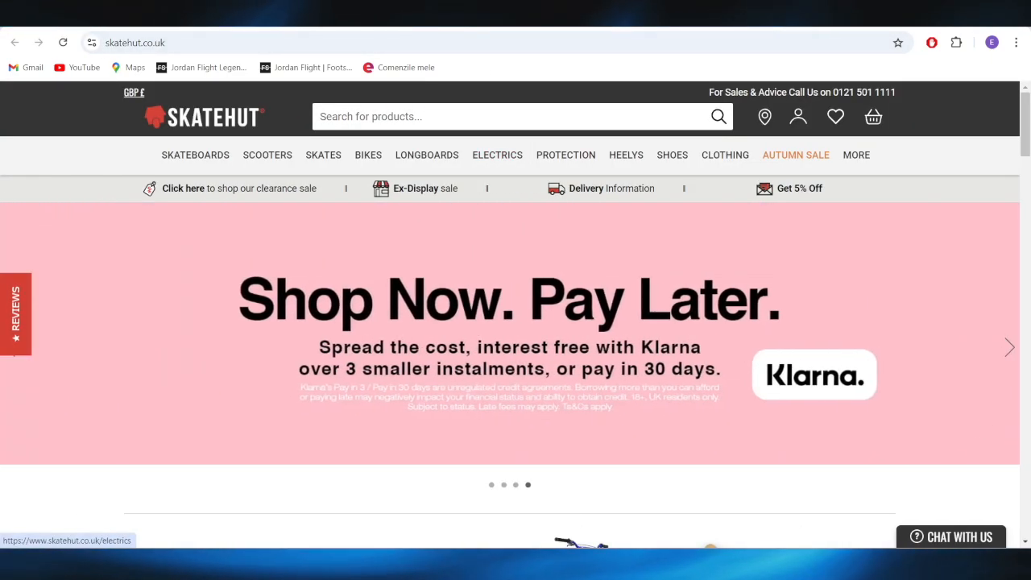
mouse_move(672, 155)
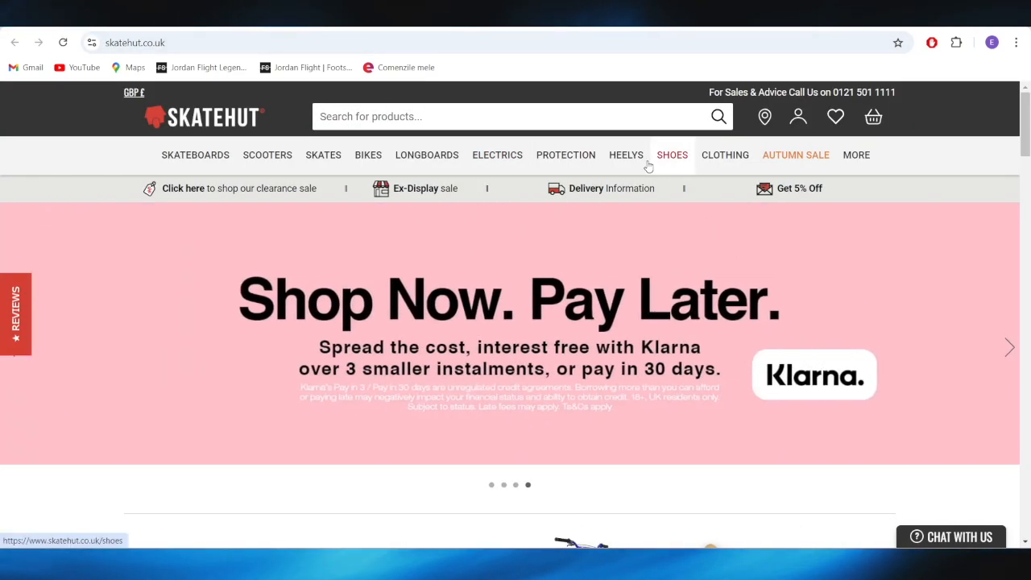